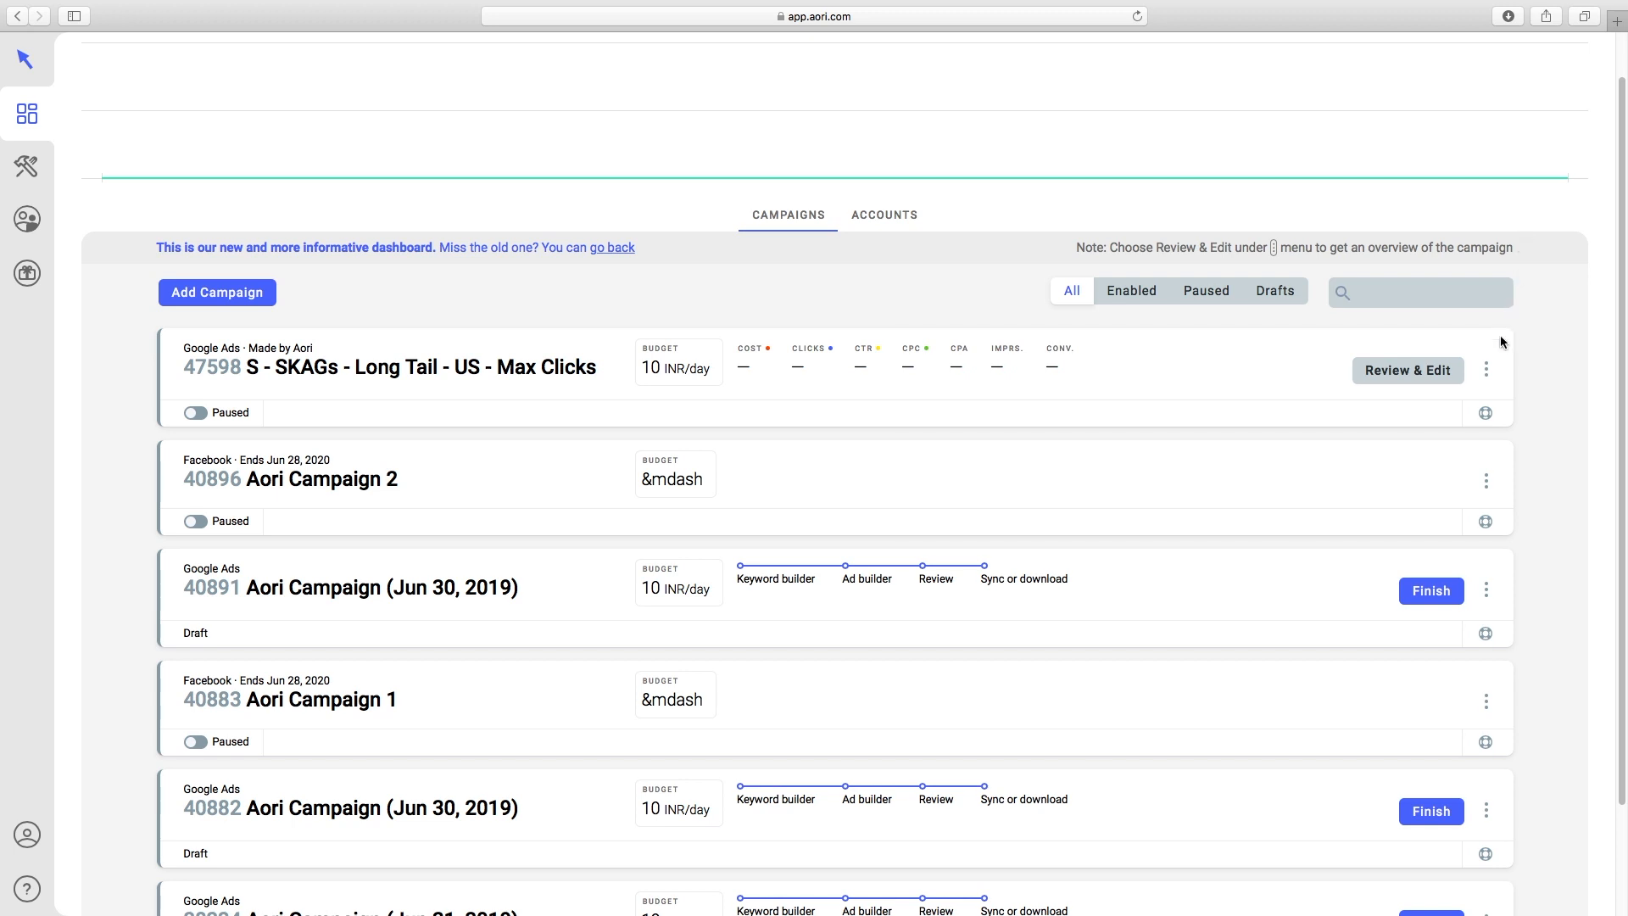
Export the S - SKAGs - Long Tail - US - Max Clicks campaign as CSV via Get CSV.
click(1485, 370)
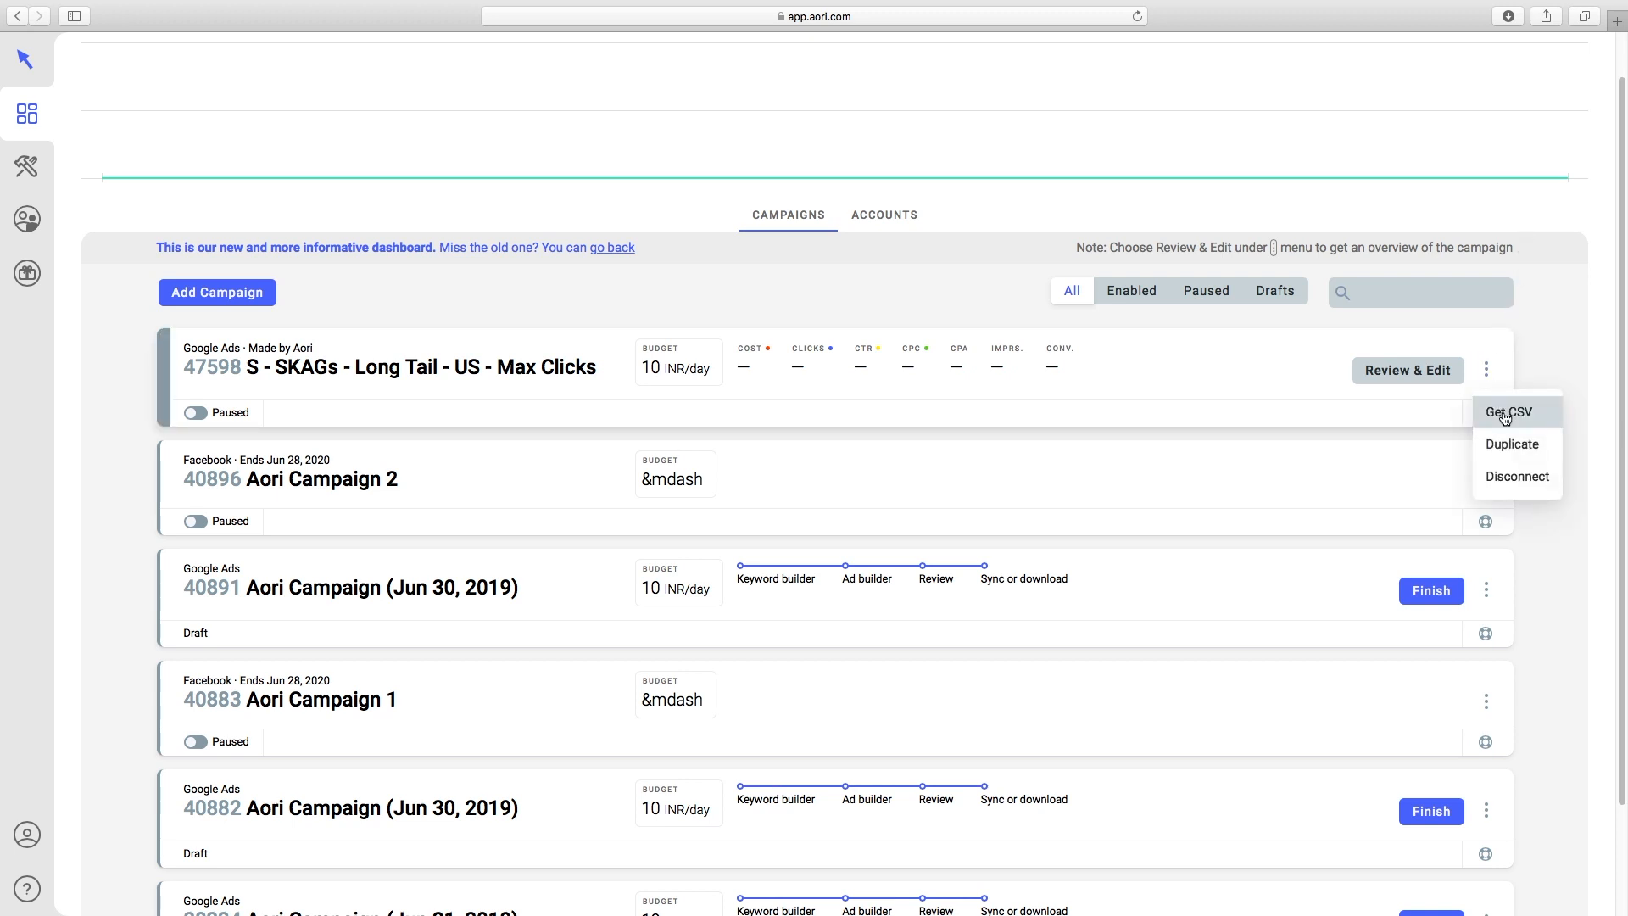
click(1513, 411)
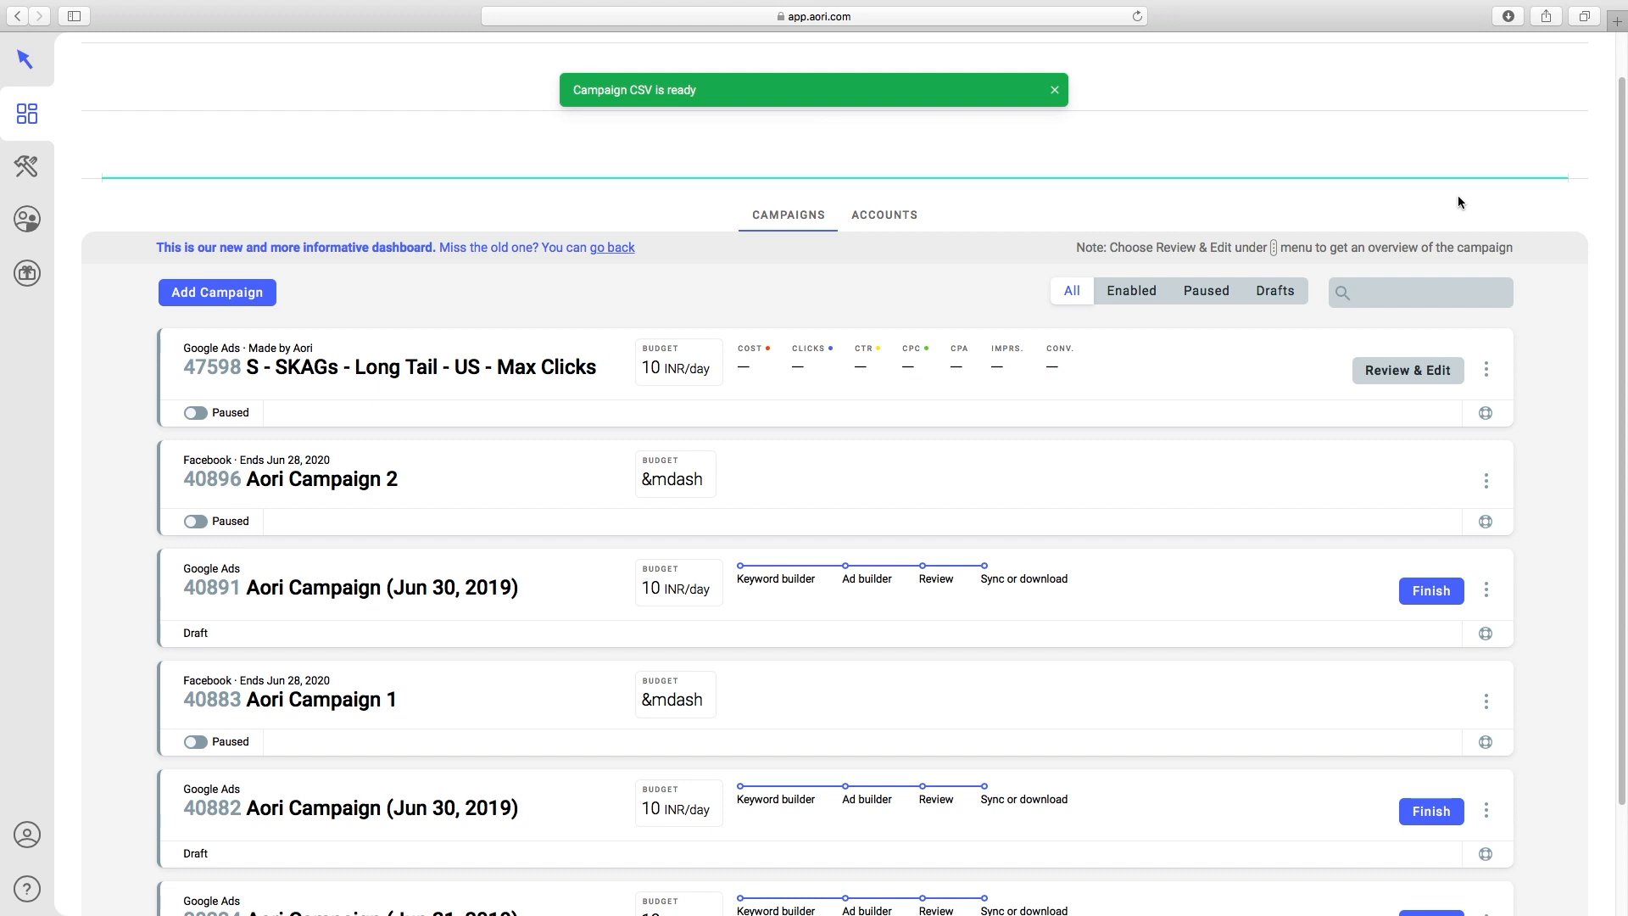
click(1054, 90)
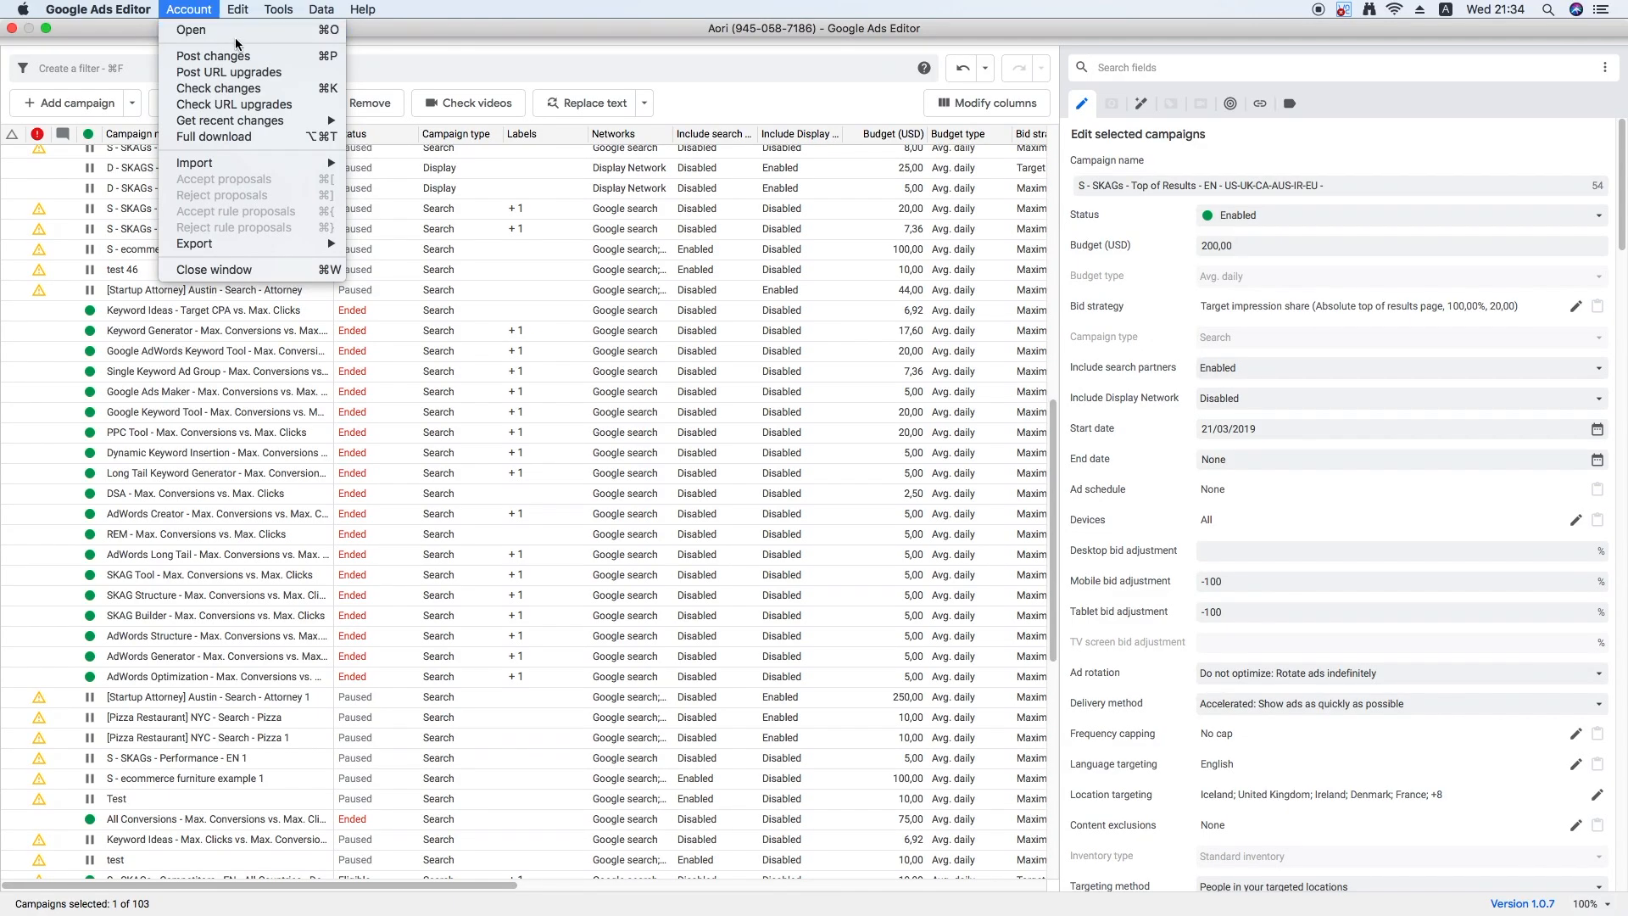
mouse_move(229, 121)
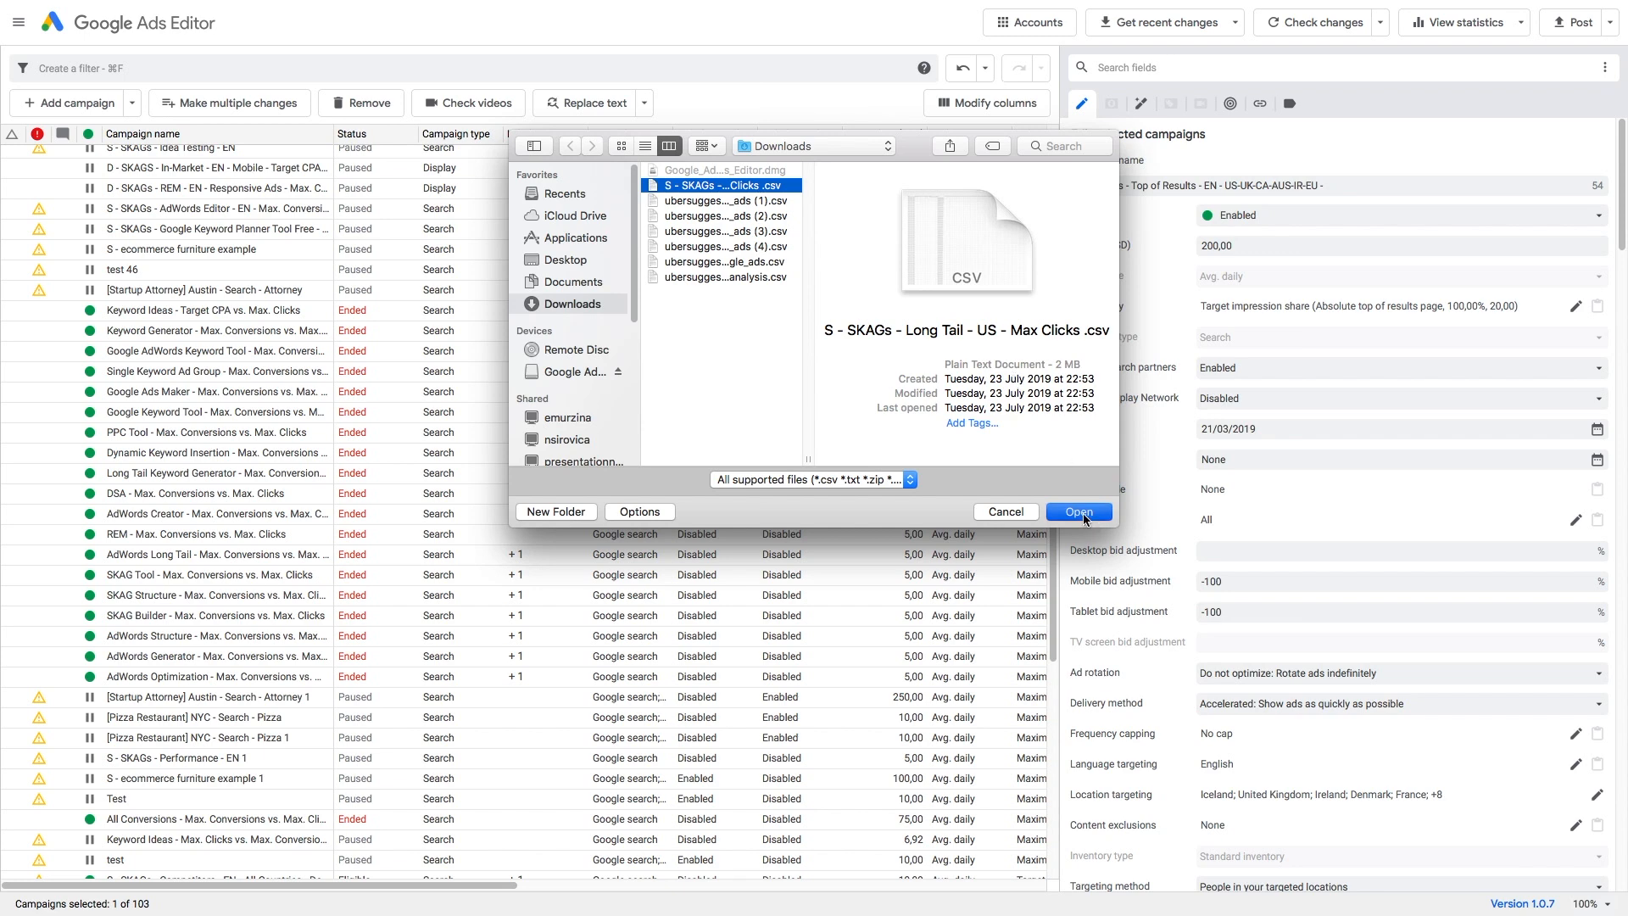
Import the Long Tail campaign CSV from Downloads, adding 1 campaign, 1280 ad groups and 3840 keywords.
click(1079, 510)
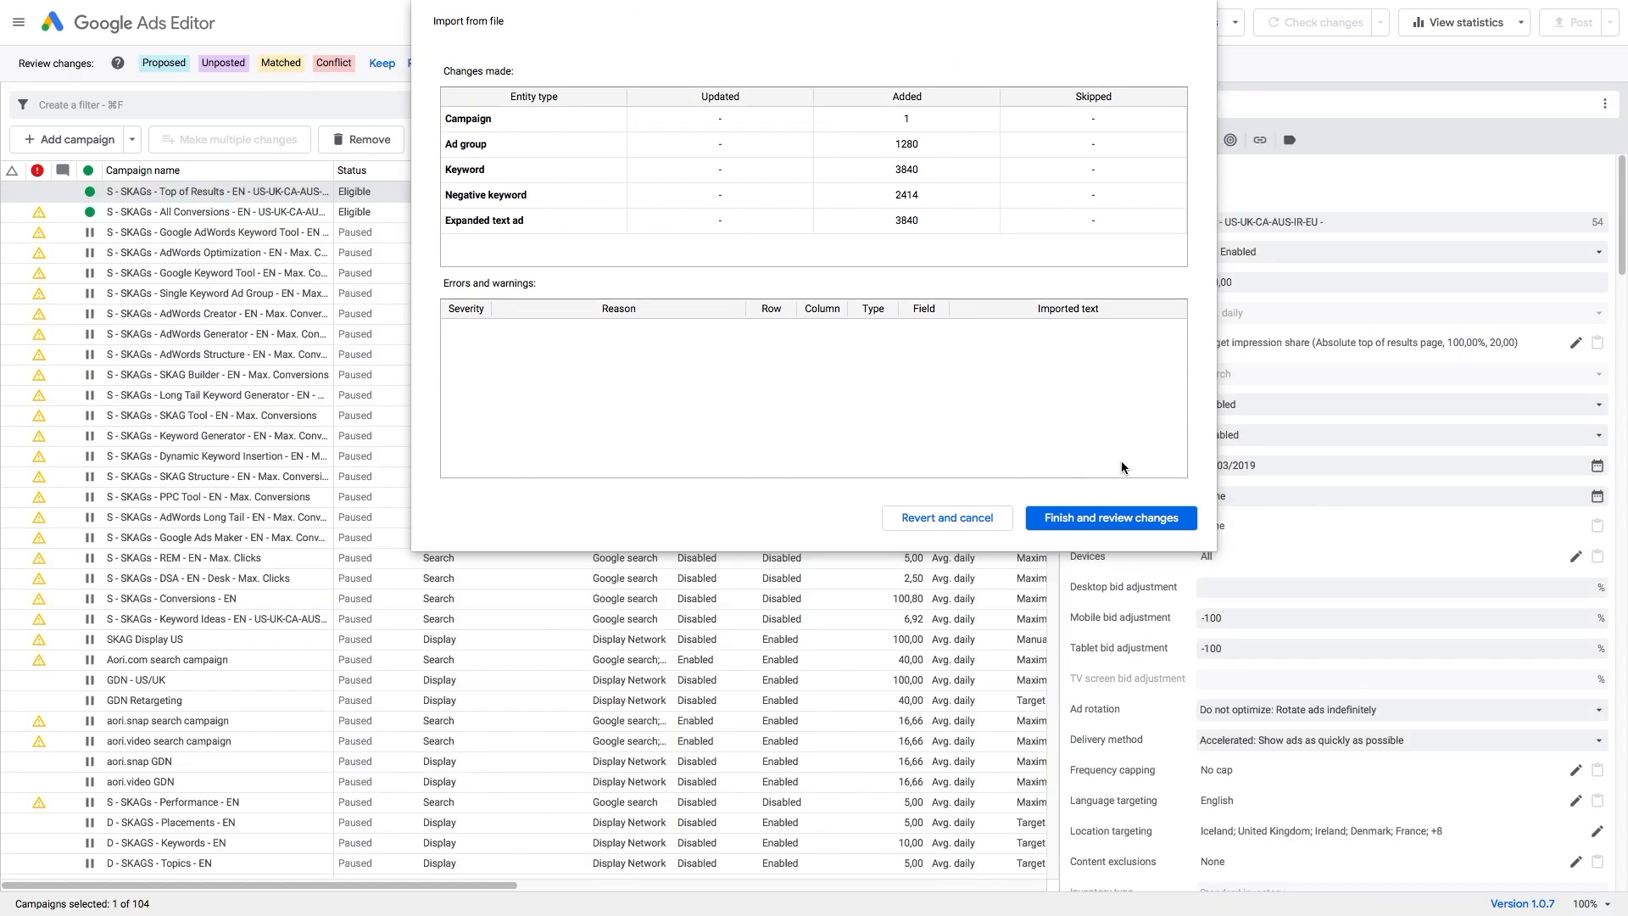
mouse_move(1109, 519)
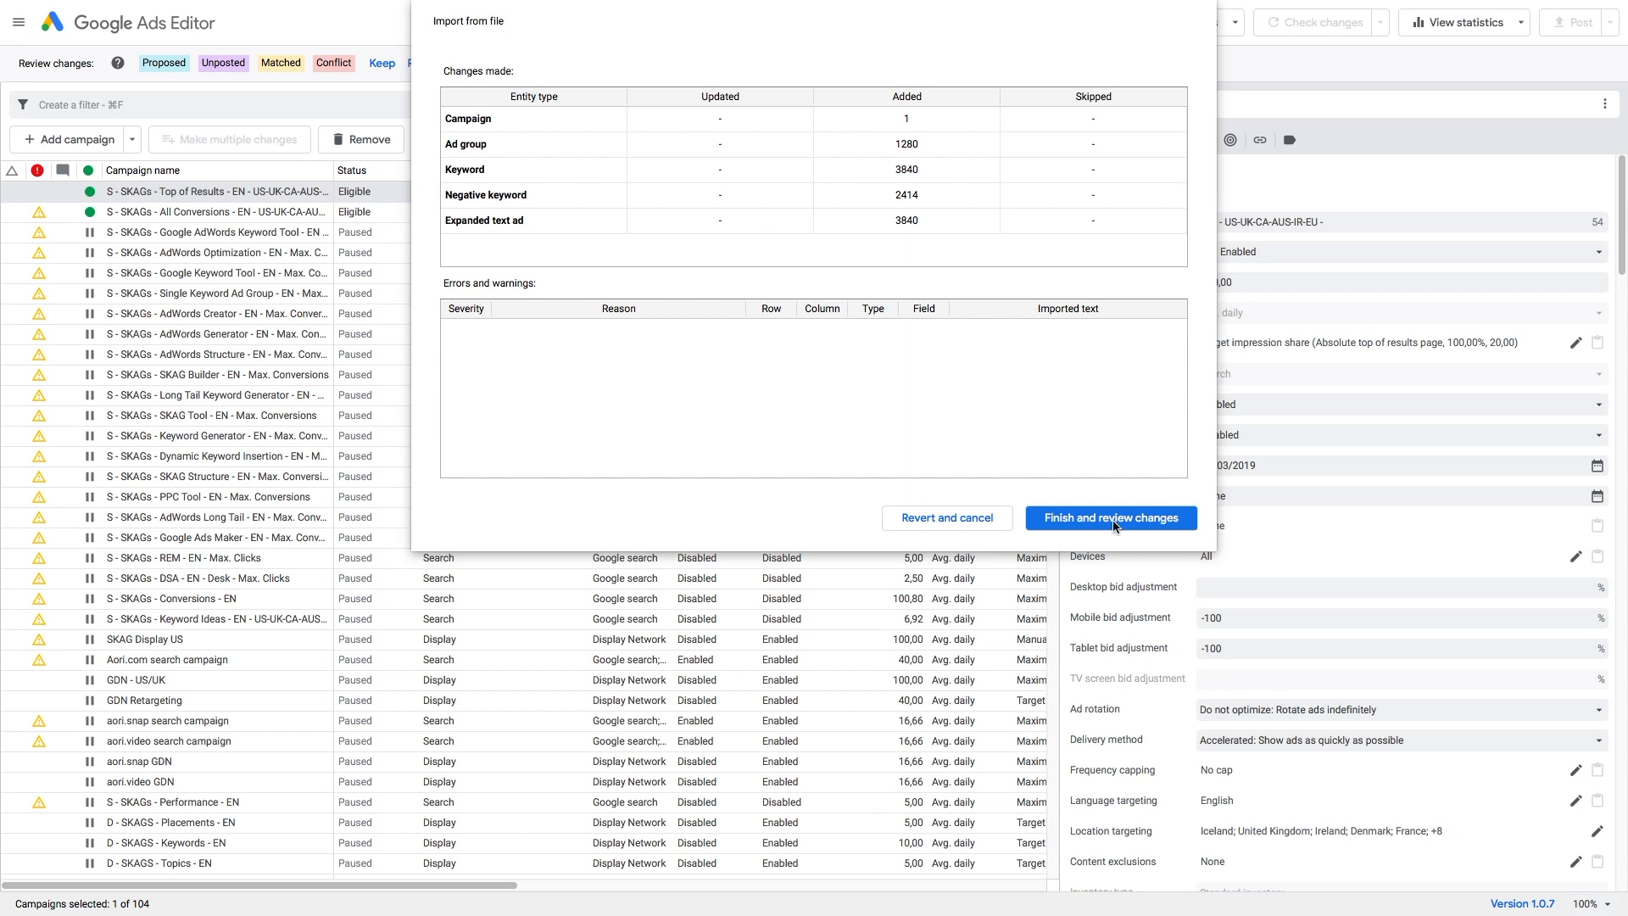
Finish the import and review the added changes in the 104-campaign list.
click(1110, 517)
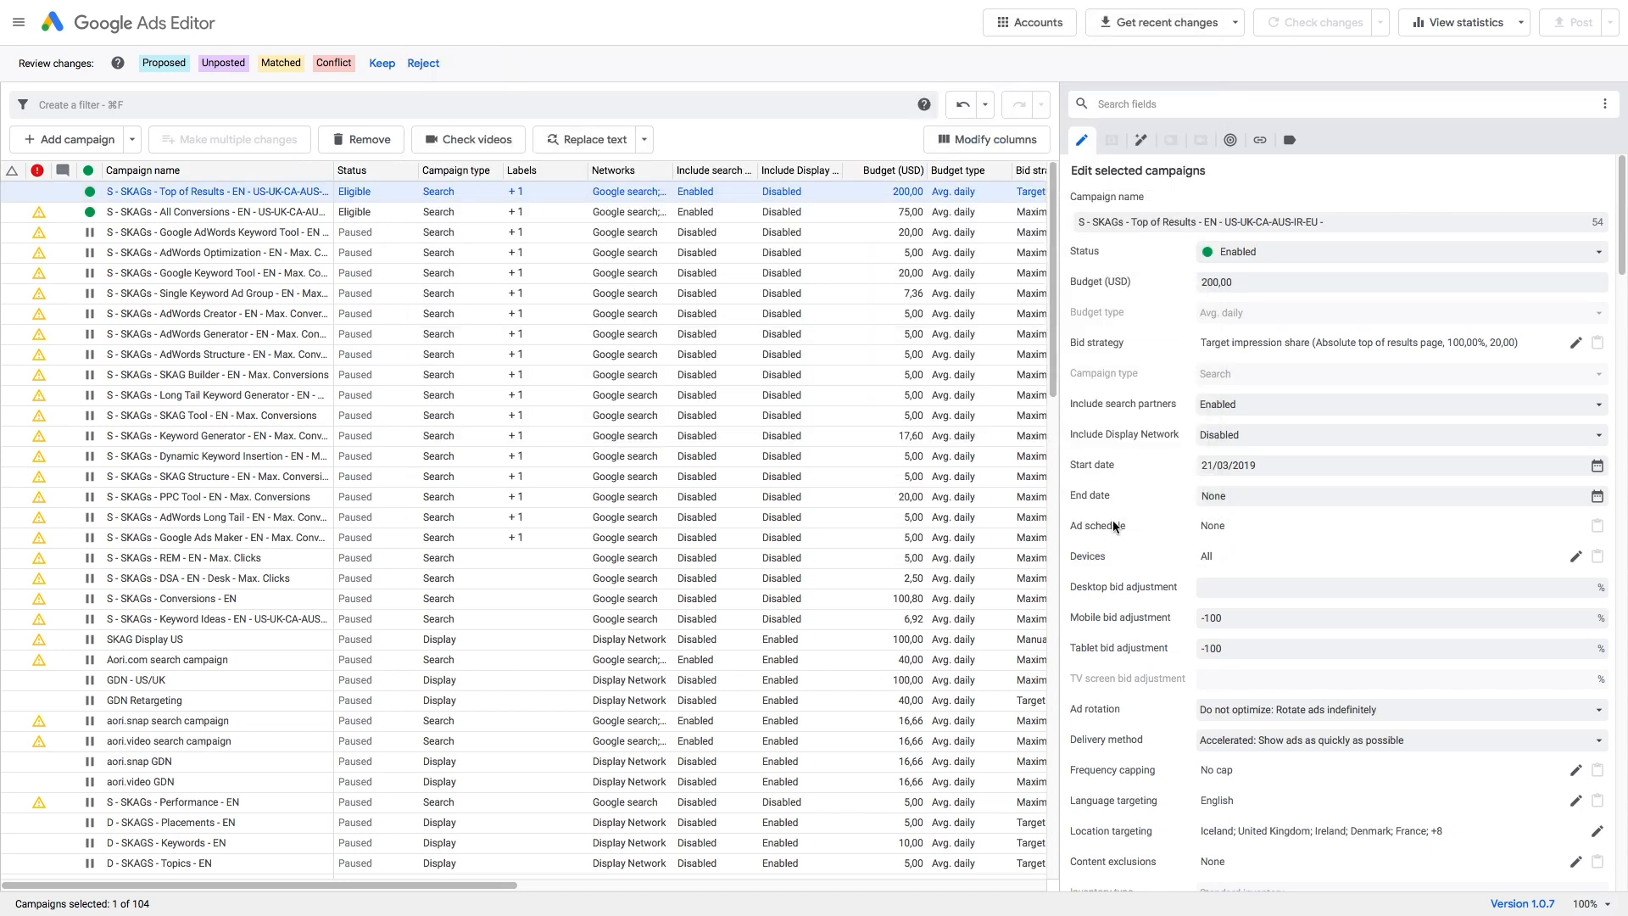